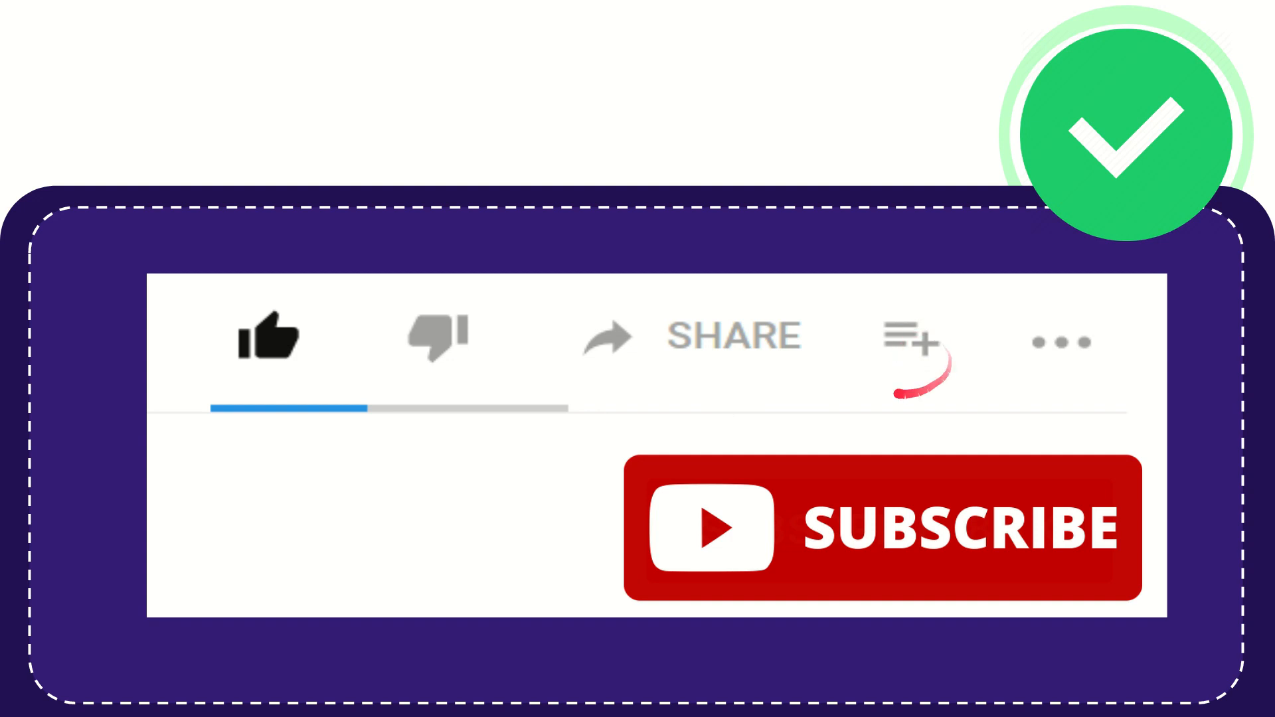
mouse_move(1063, 341)
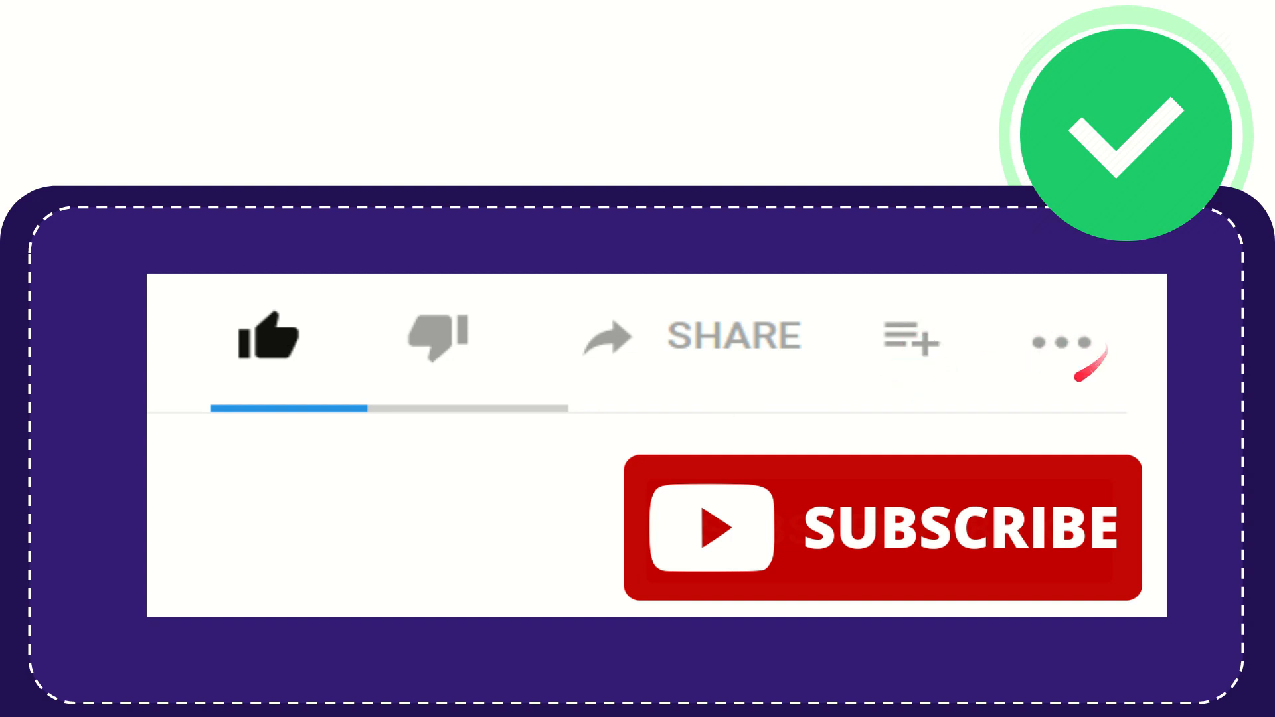